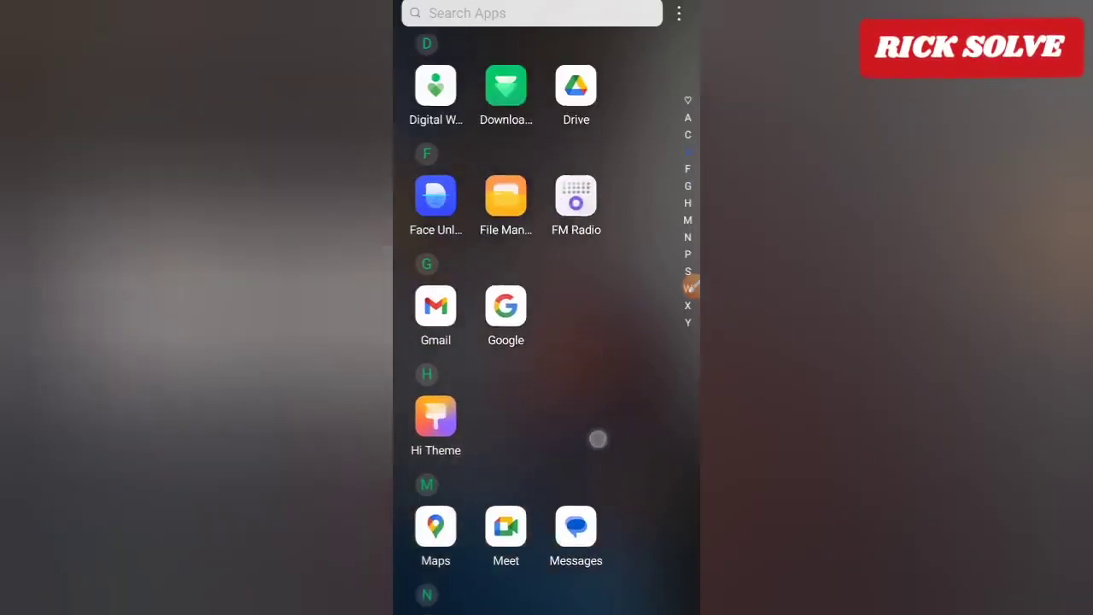
Launch Play Store and rerun the recent search 'all documents reader one'
scroll("down", 3)
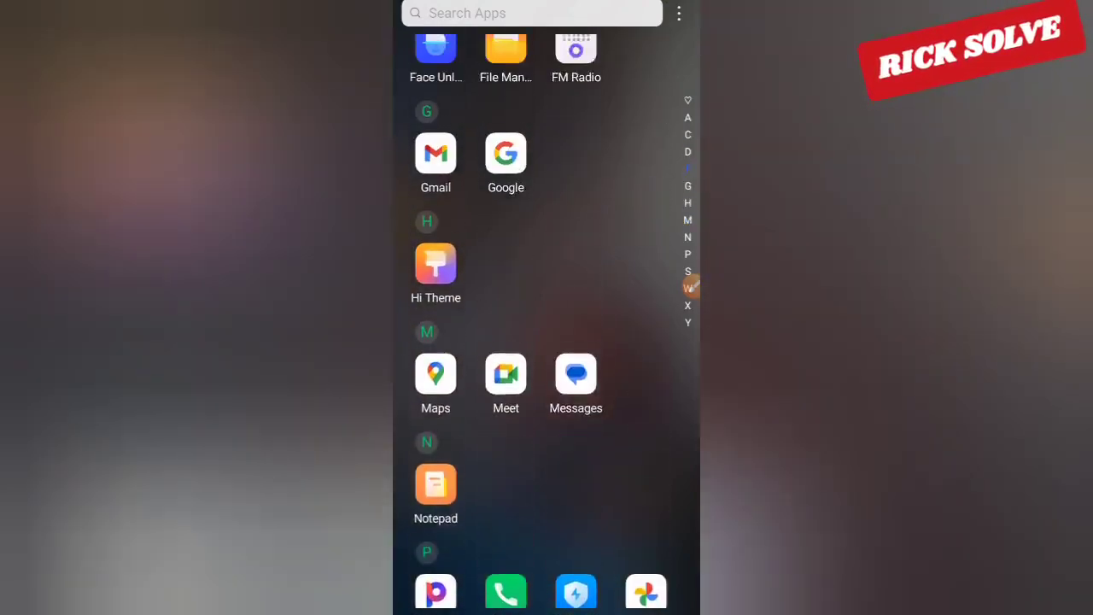
scroll("down", 3)
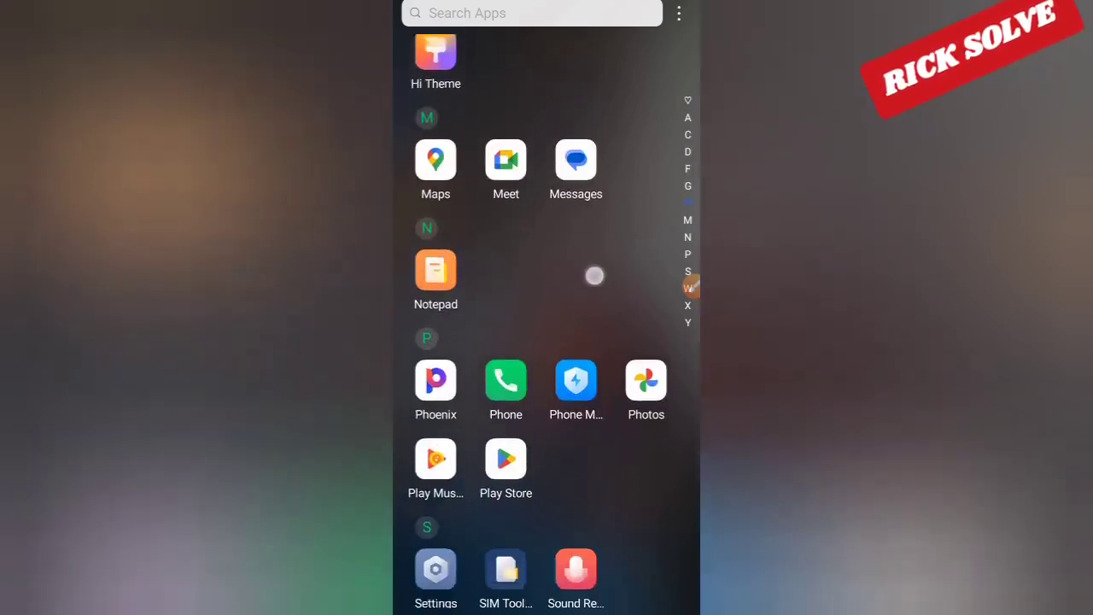
scroll("down", 3)
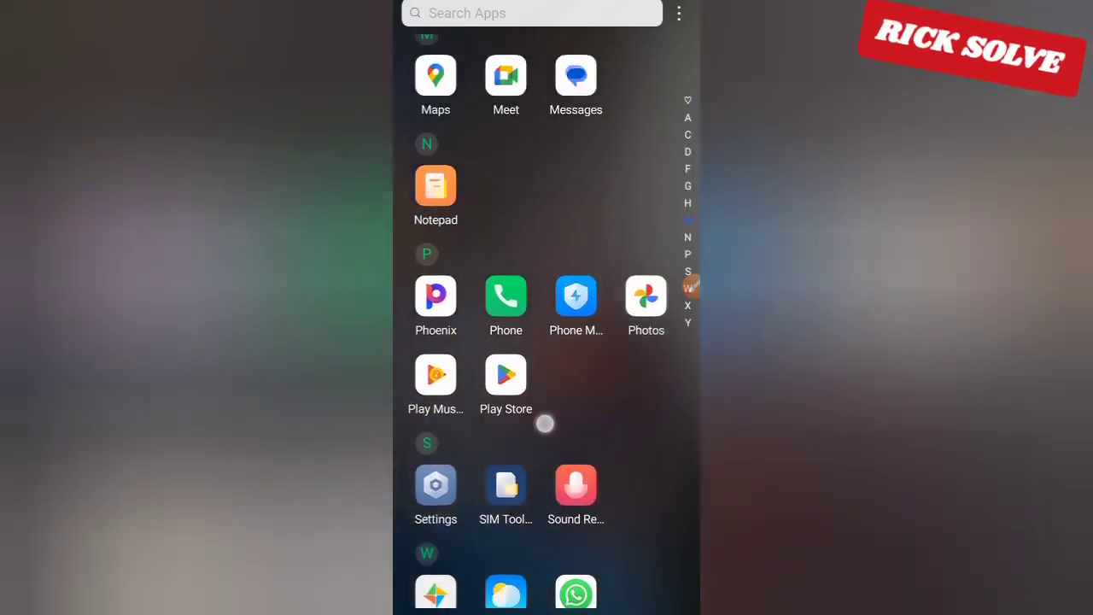
scroll("down", 3)
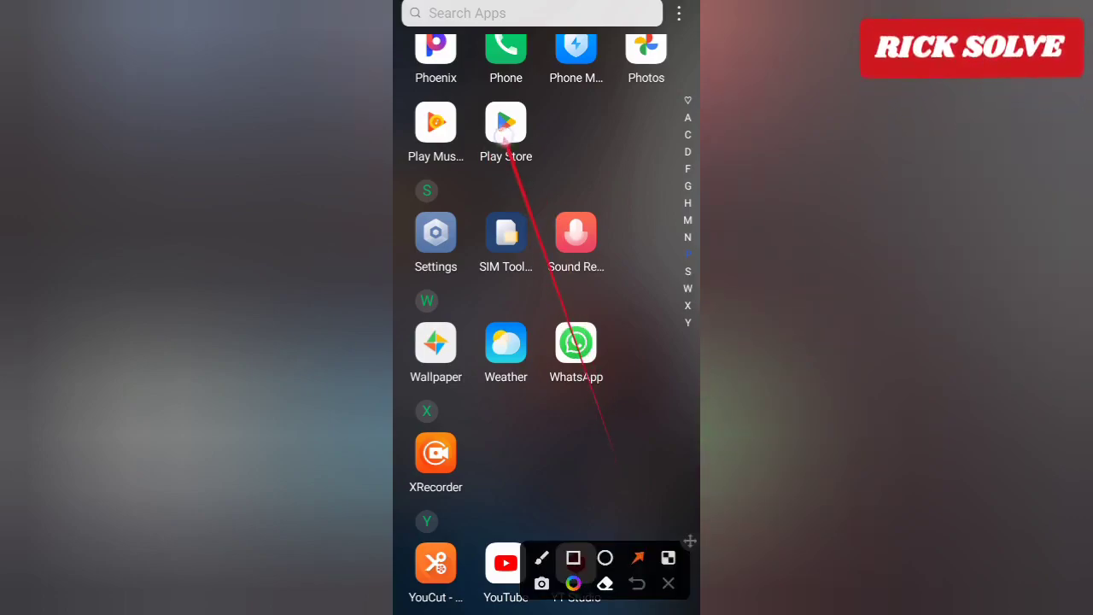
left_click(506, 121)
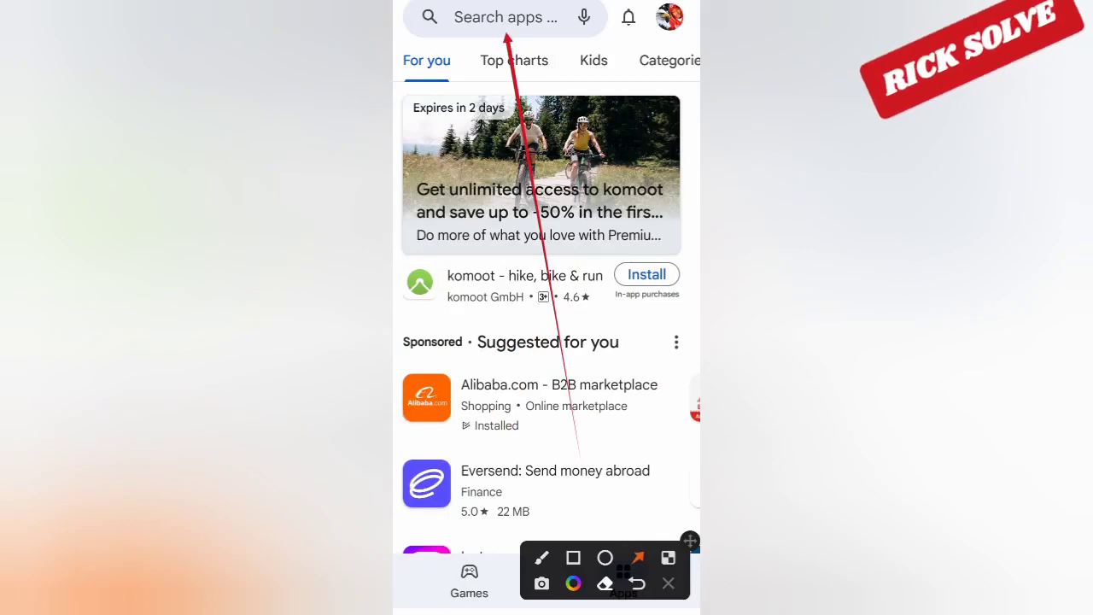
left_click(504, 17)
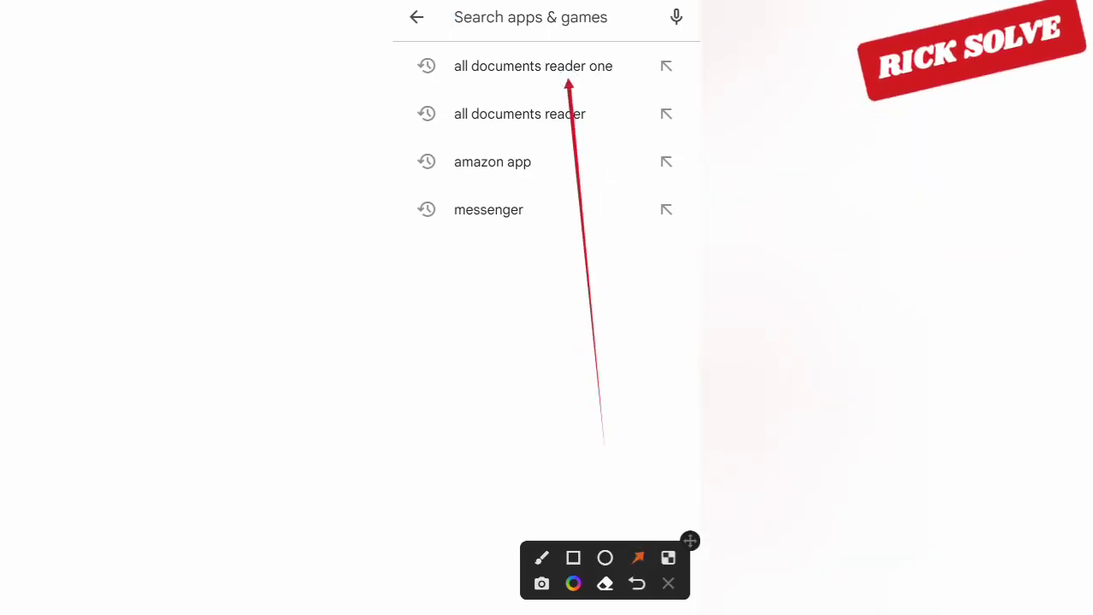
left_click(533, 65)
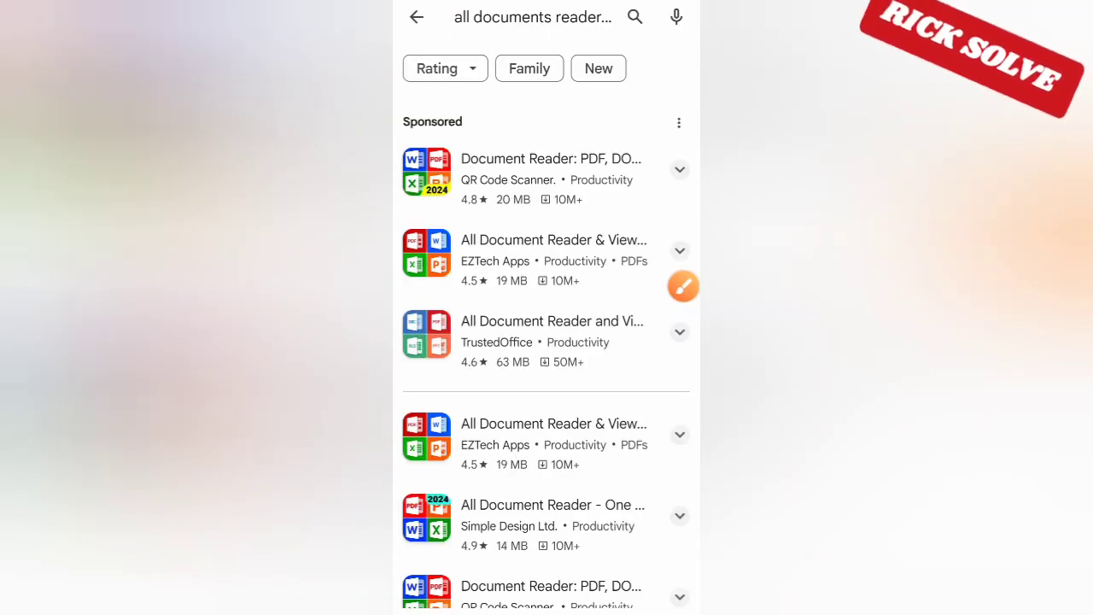
scroll("down", 3)
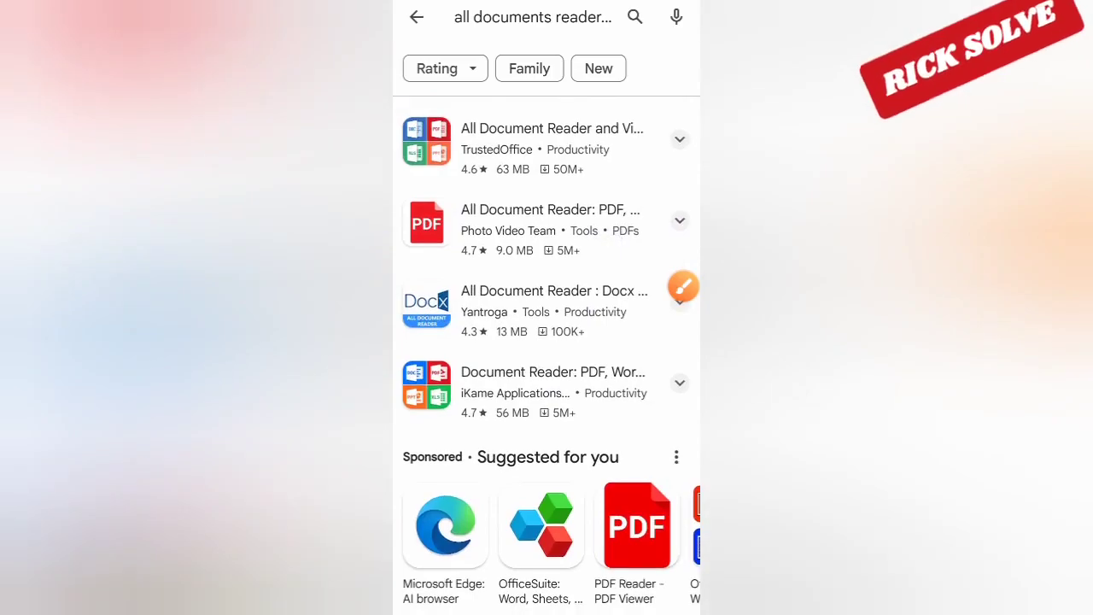
Scroll the results to the All Document Reader - One Read listing by Simple Design Ltd
scroll("down", 3)
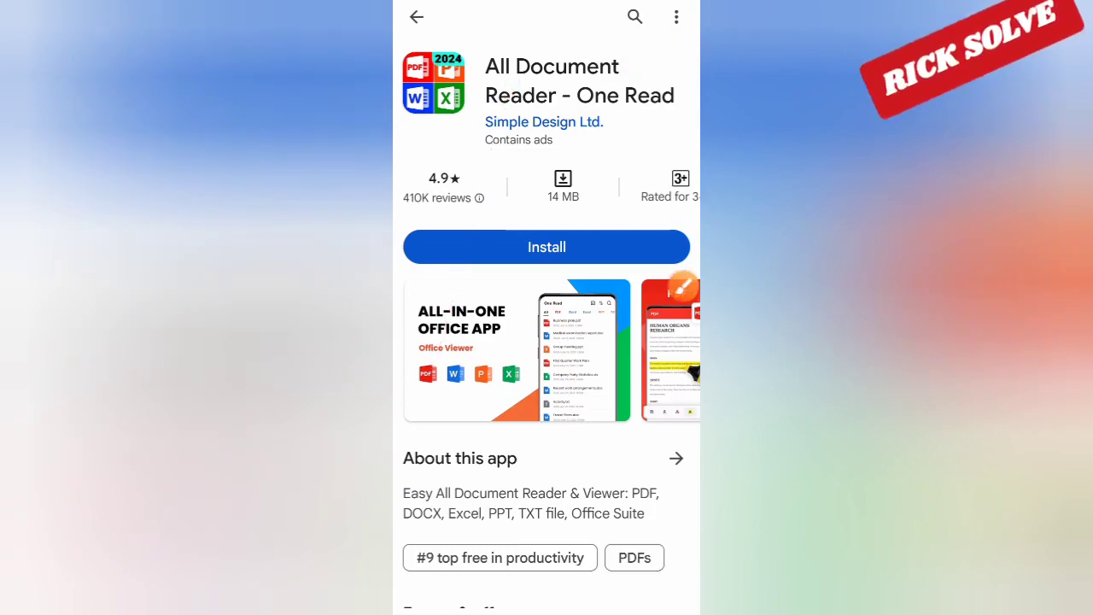
Install All Document Reader - One Read from its store page
left_click(546, 246)
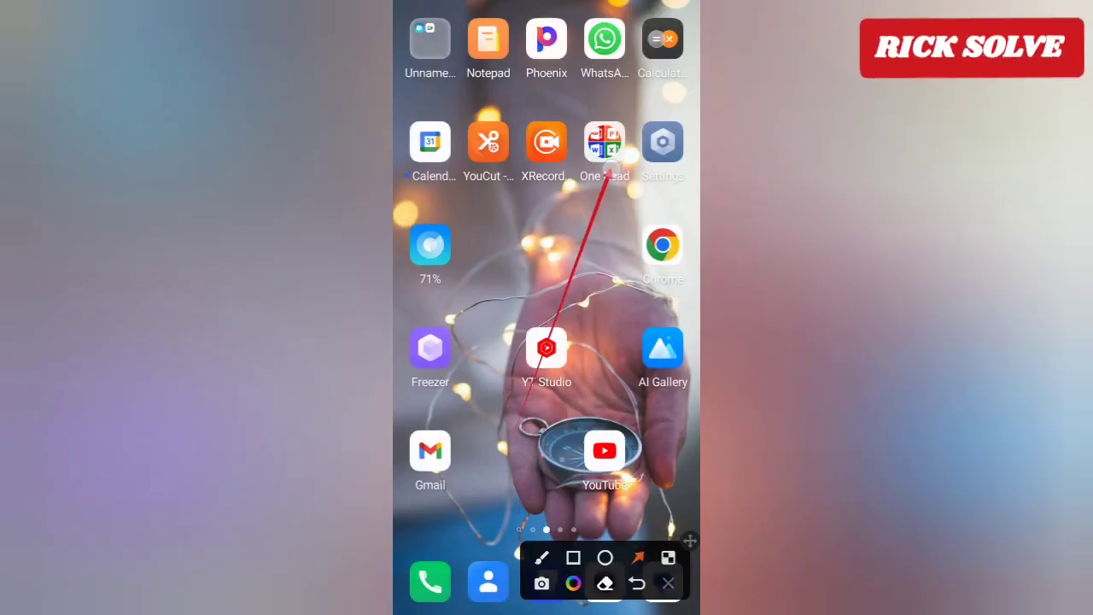
Launch the newly installed One Read from its Play Store page
left_click(488, 142)
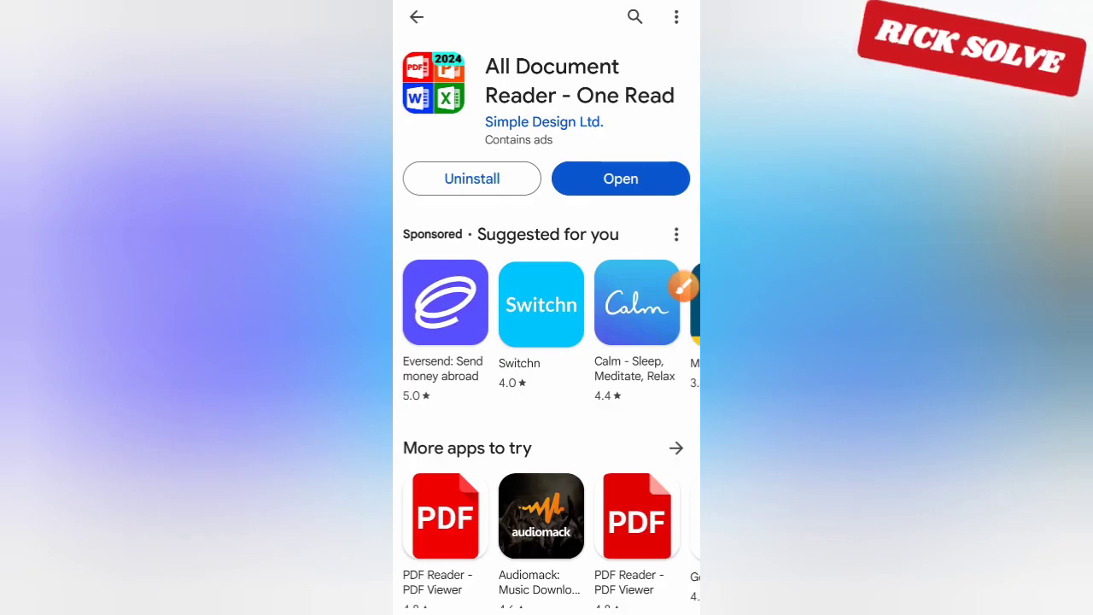
left_click(619, 179)
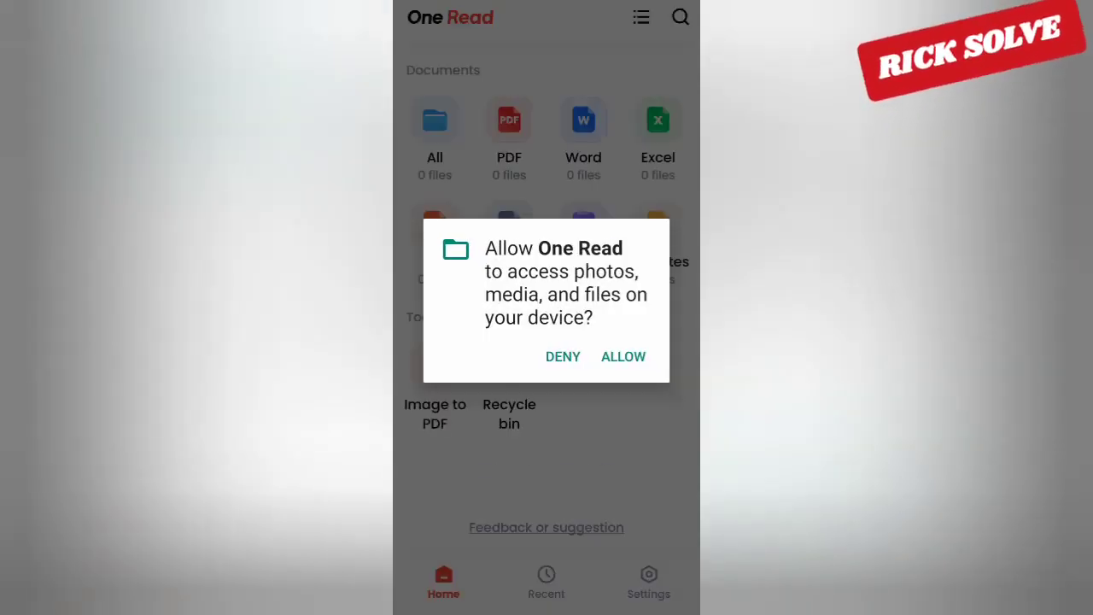
Allow One Read access to device files, revealing 548 PDF, 19 Word and 23 TXT counts
left_click(624, 357)
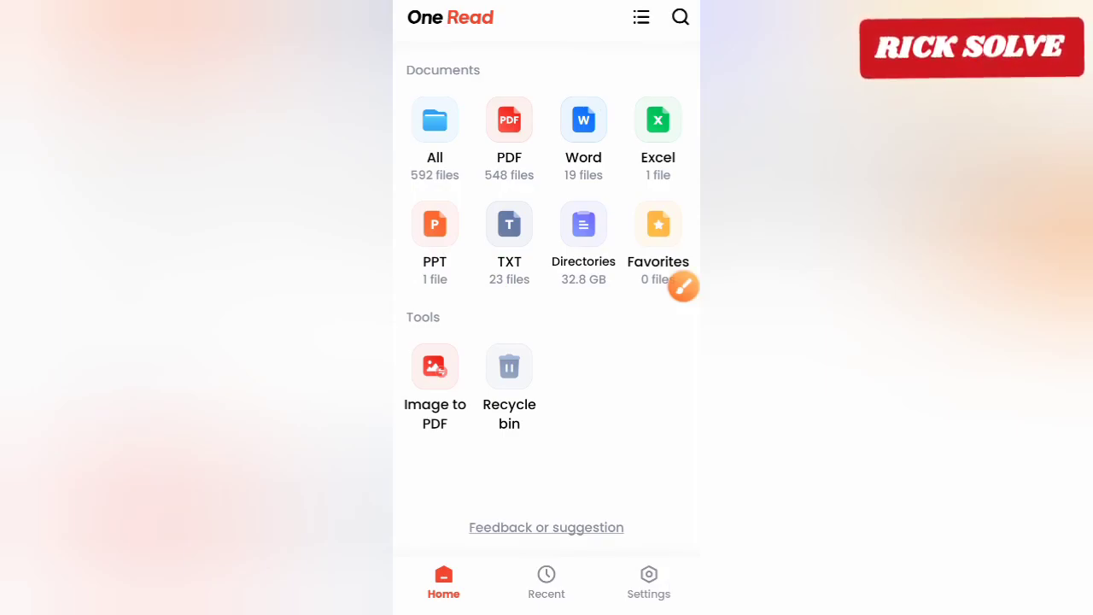
left_click(584, 128)
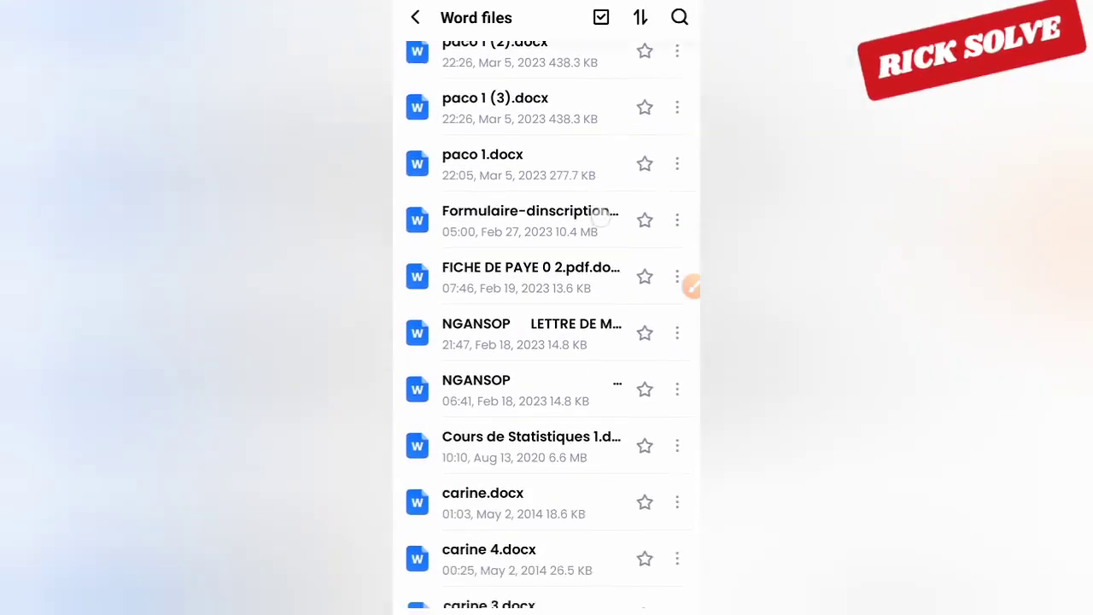
scroll("down", 3)
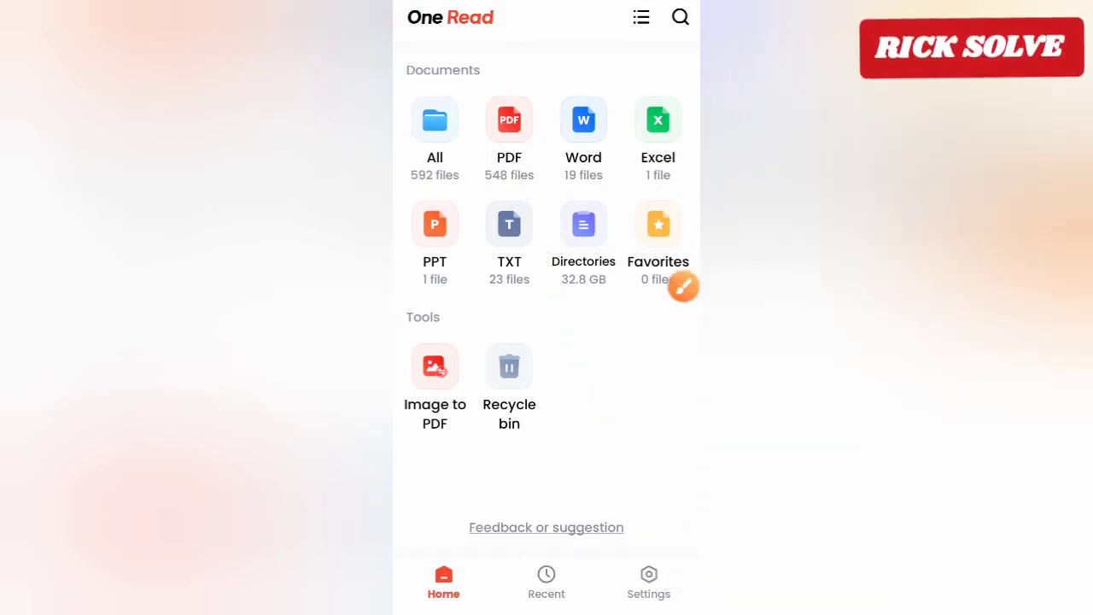
left_click(508, 120)
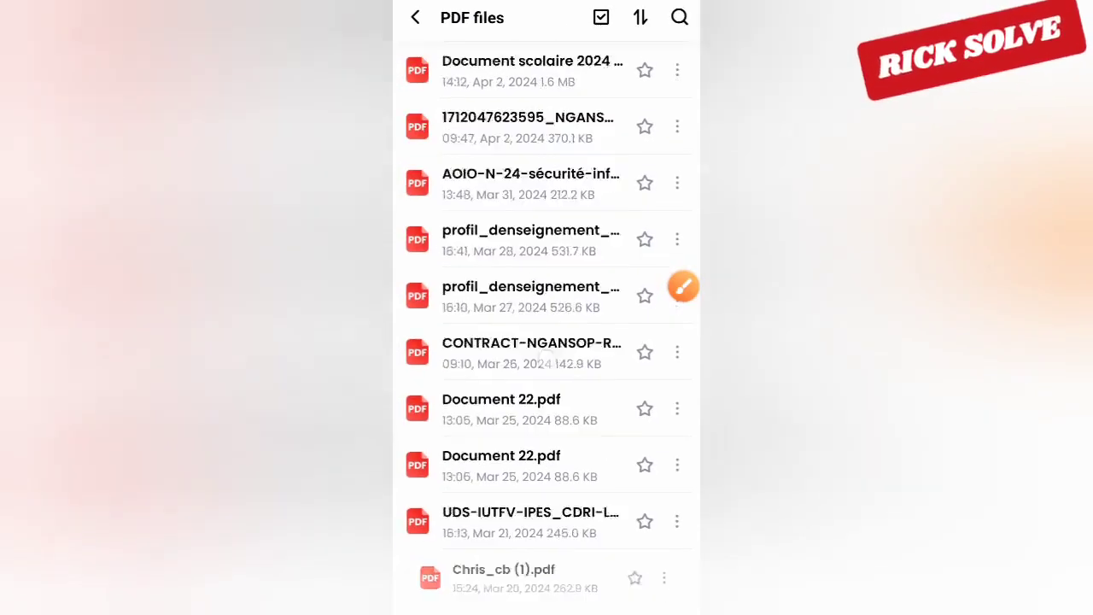
scroll("down", 3)
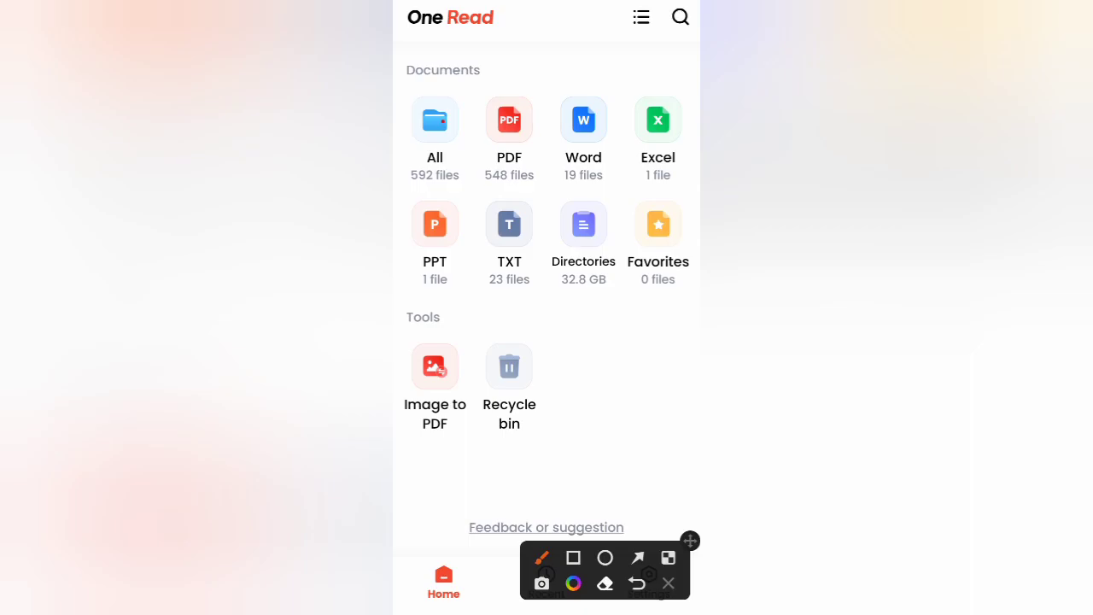
left_click(434, 128)
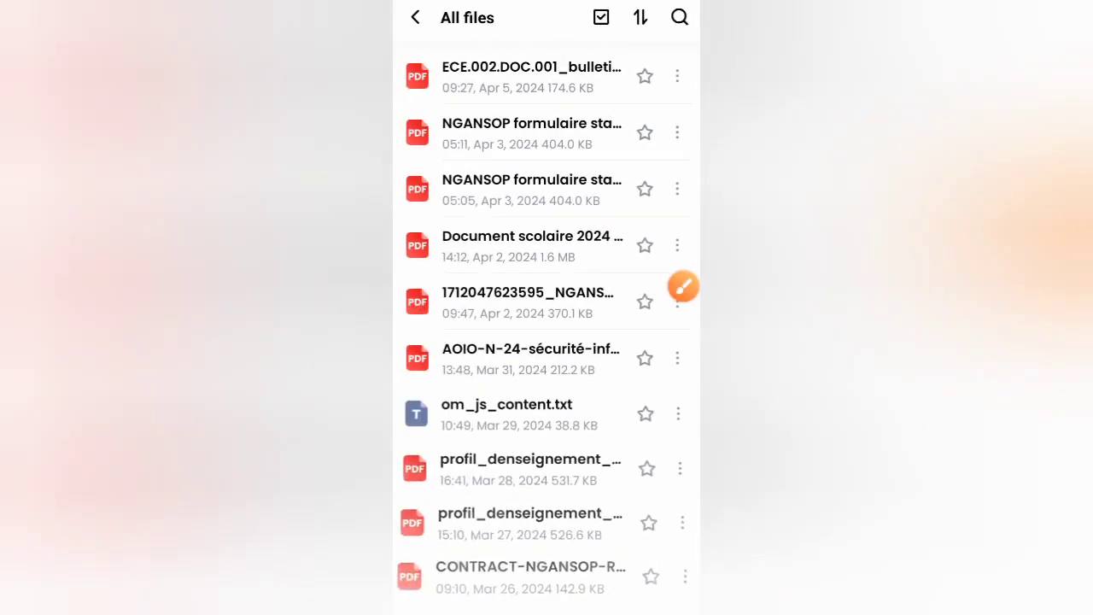
scroll("down", 3)
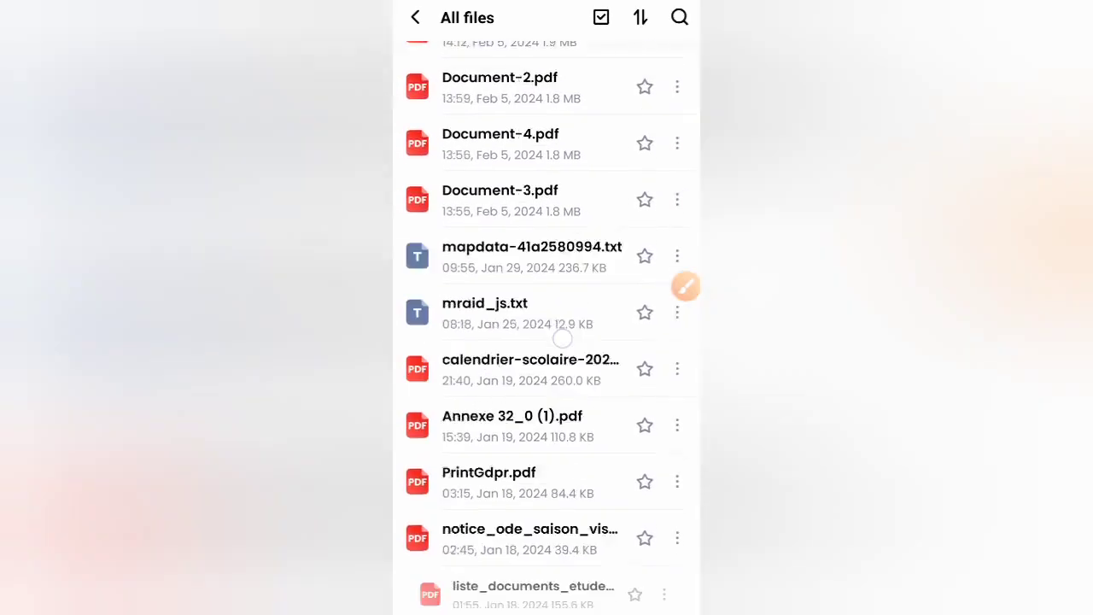
left_click(416, 17)
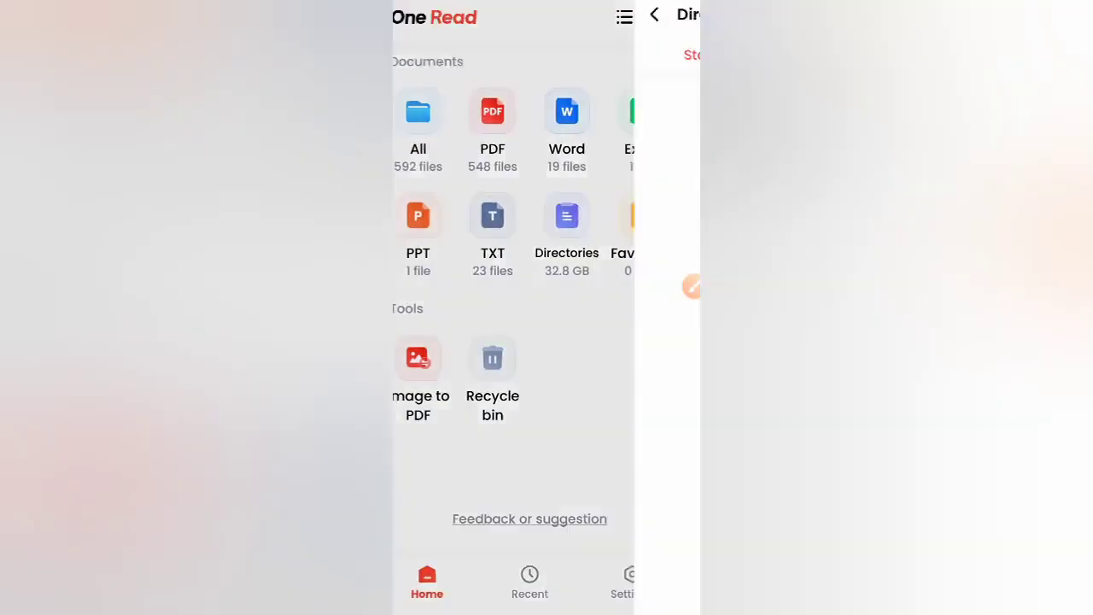
left_click(567, 215)
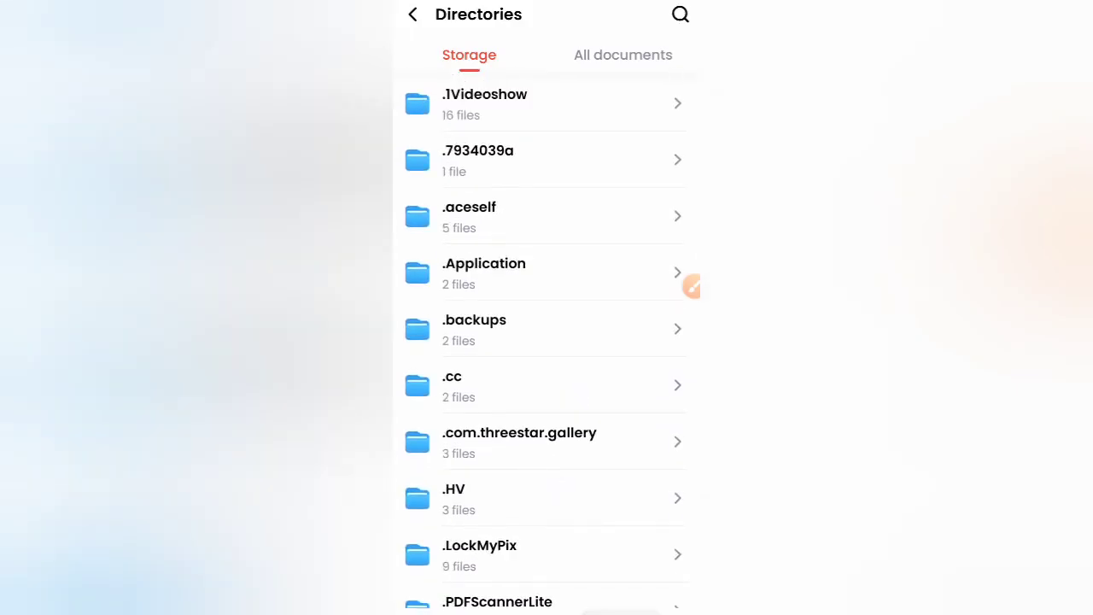
left_click(414, 14)
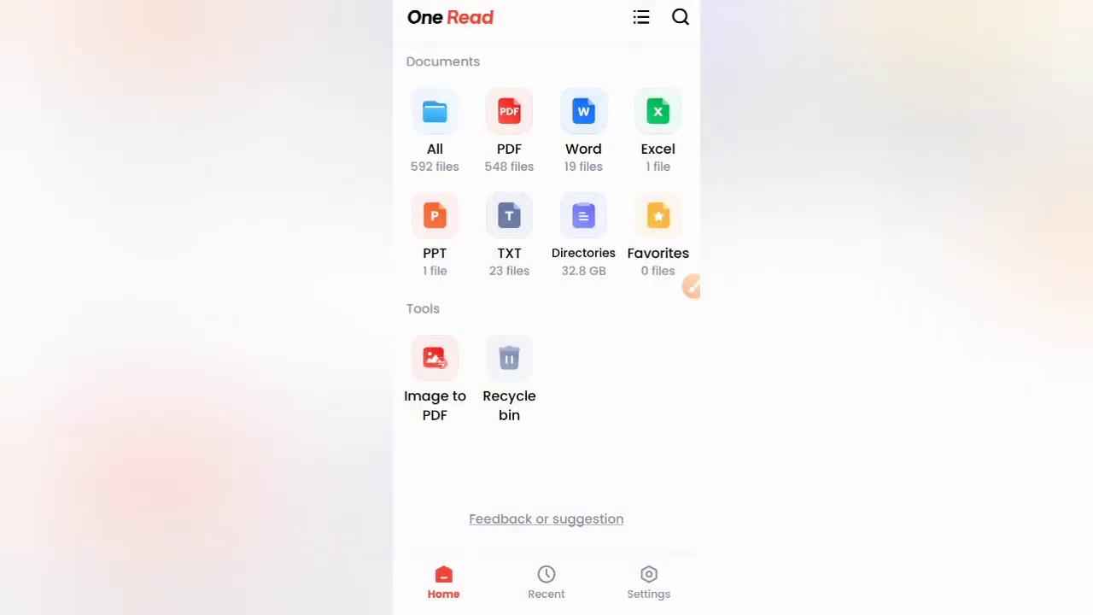